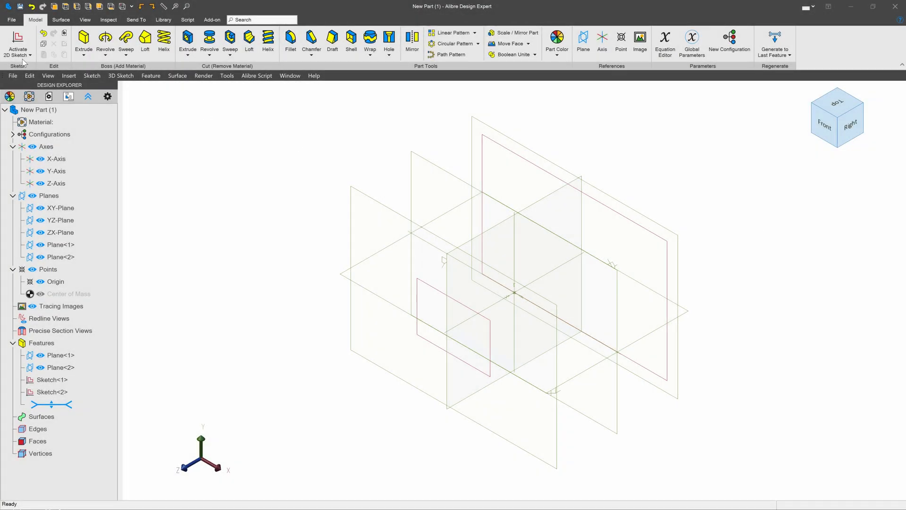
# Create the solid Loft<3> between Sketch<1> and Sketch<2>.
pyautogui.click(144, 39)
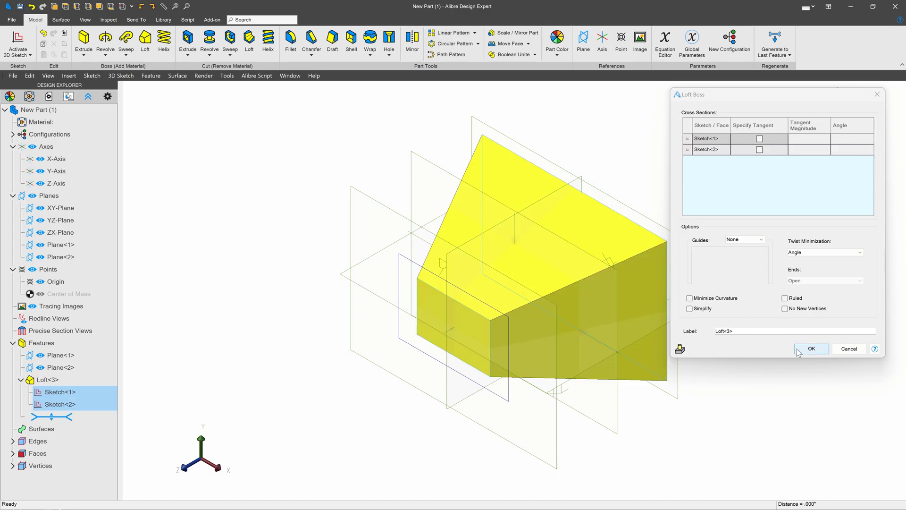
pyautogui.click(810, 349)
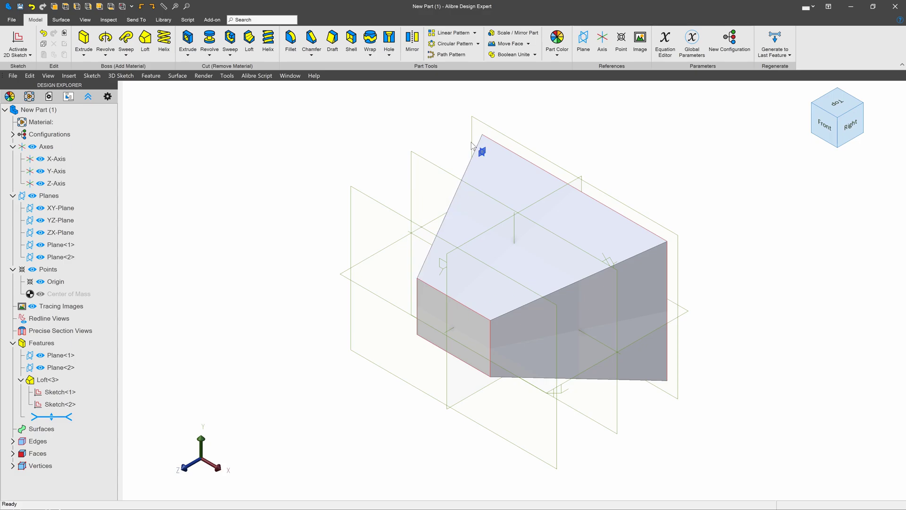
pyautogui.click(59, 208)
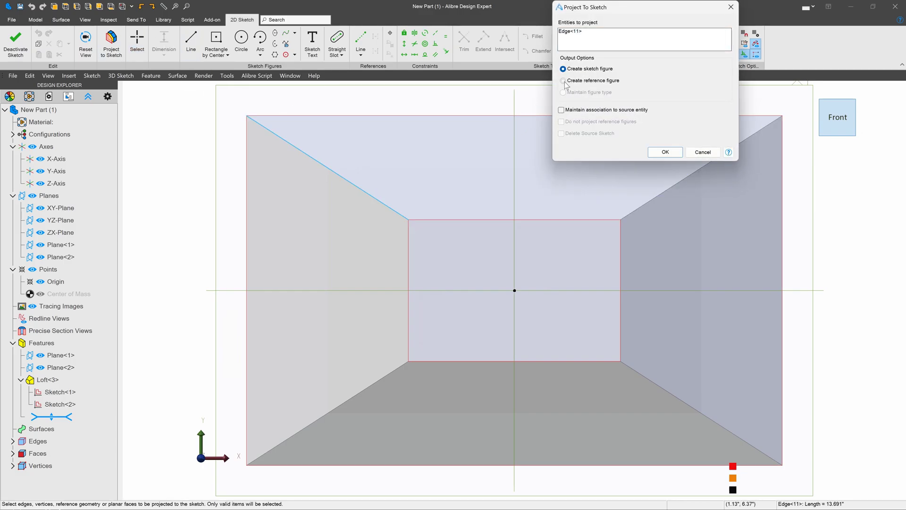
pyautogui.click(663, 152)
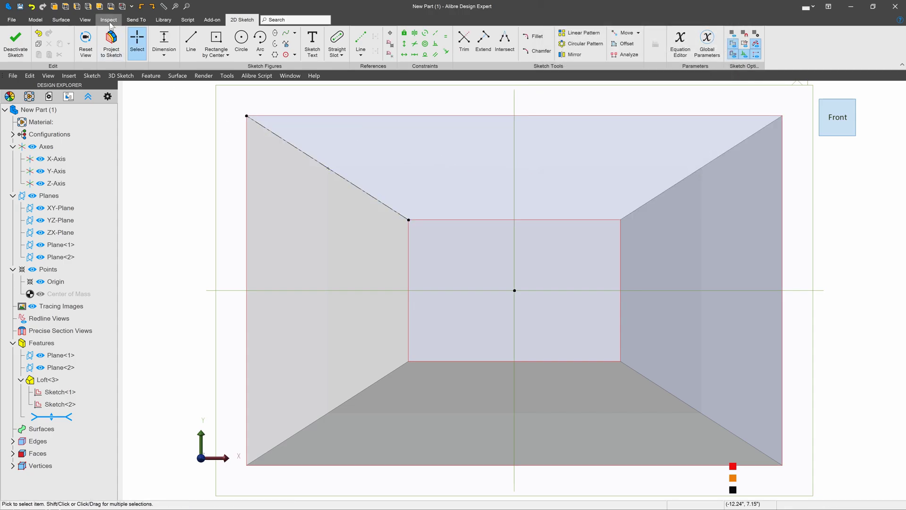
pyautogui.click(190, 43)
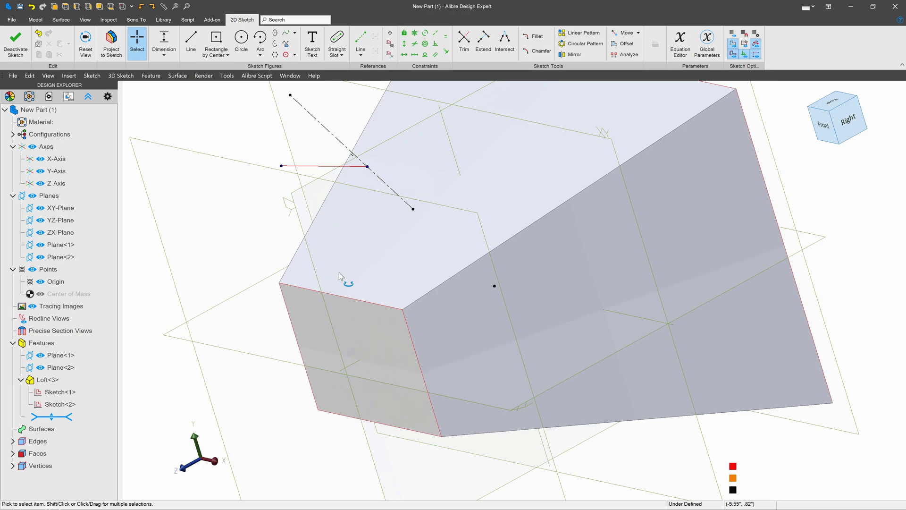
pyautogui.moveTo(346, 283); pyautogui.dragTo(384, 174)
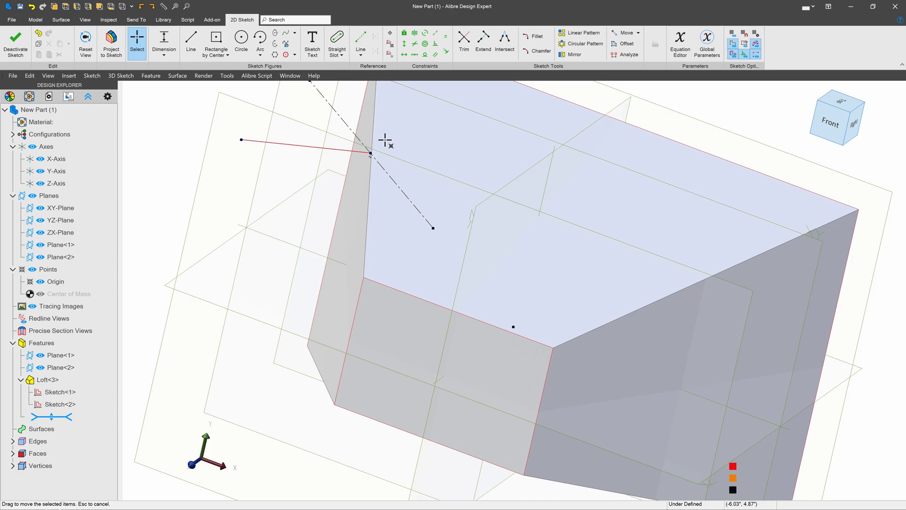
pyautogui.moveTo(370, 153); pyautogui.dragTo(357, 161)
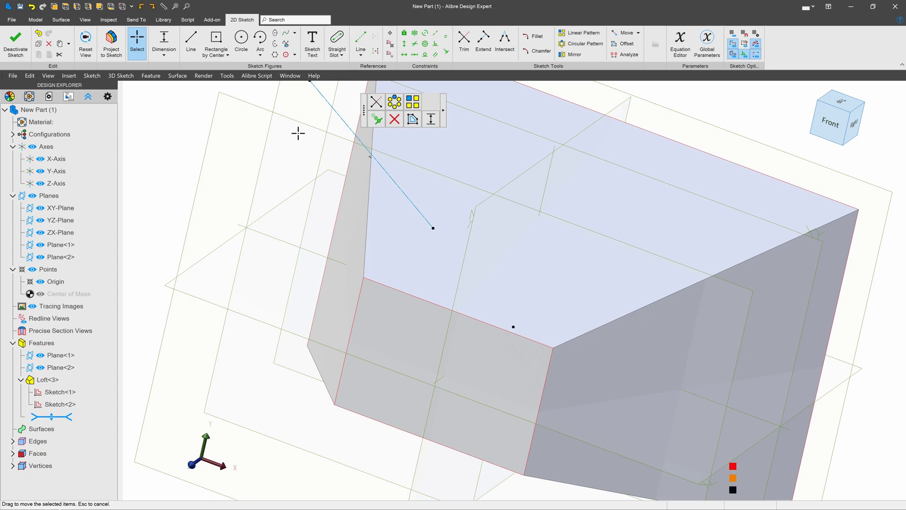
pyautogui.click(35, 19)
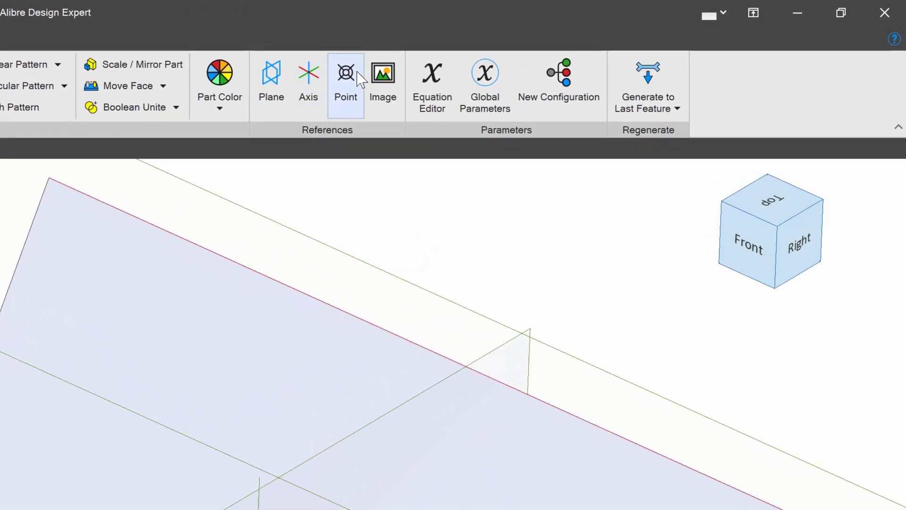
# Create reference Point<4> at the intersection of the XY-Plane and Edge<11>.
pyautogui.click(345, 72)
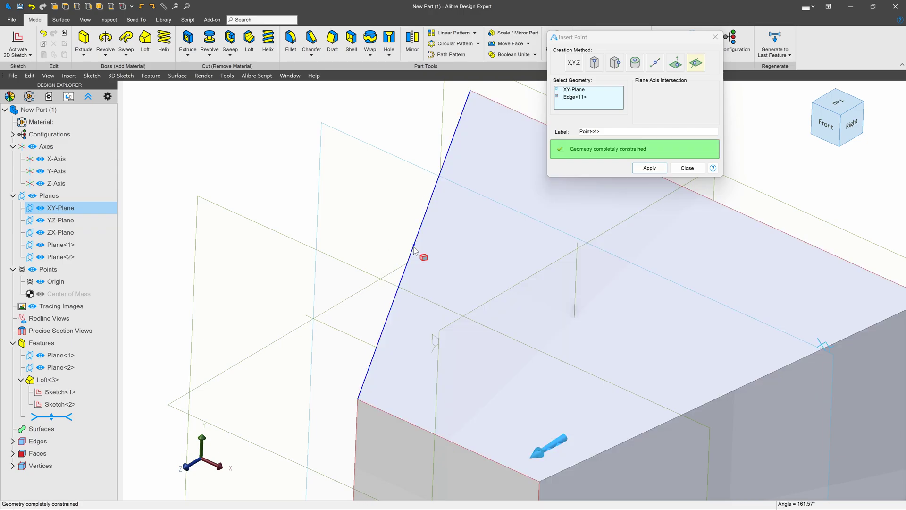
pyautogui.moveTo(422, 257); pyautogui.dragTo(376, 261)
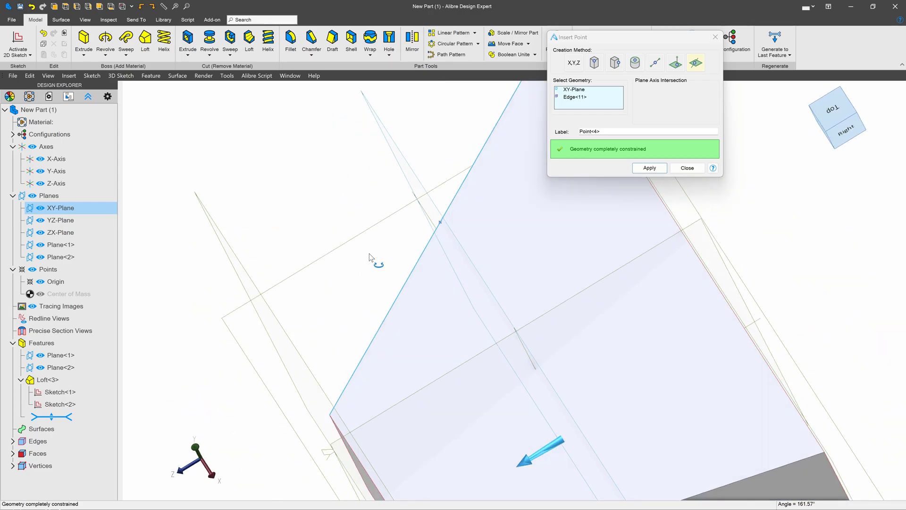
pyautogui.click(649, 168)
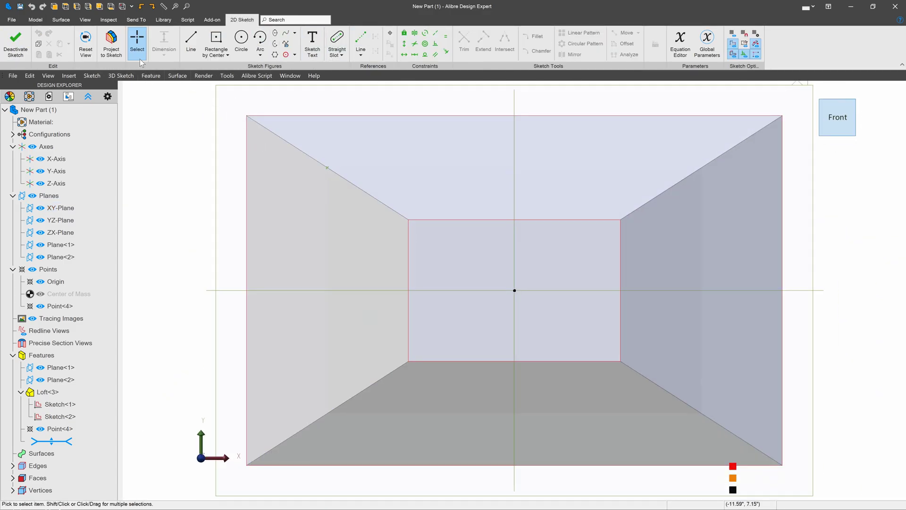
# Project Point<4> into the sketch with association maintained.
pyautogui.click(111, 44)
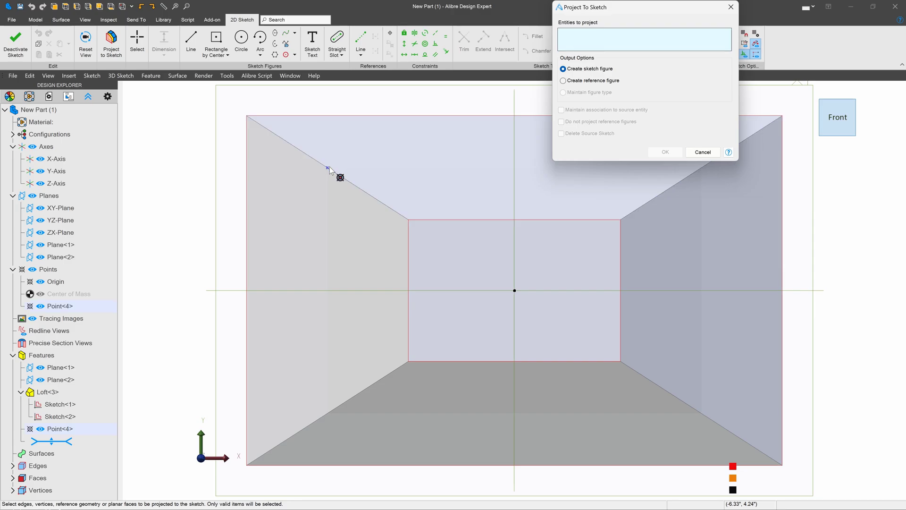
pyautogui.click(340, 177)
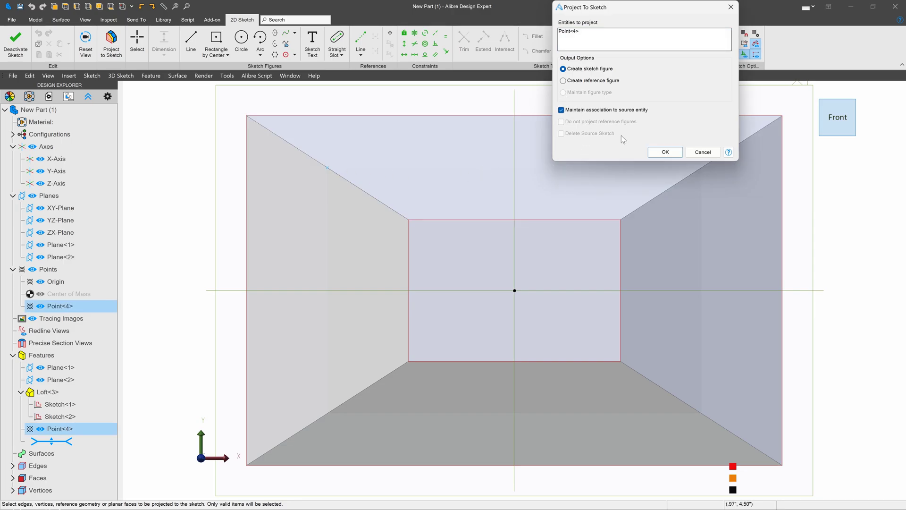
pyautogui.click(664, 152)
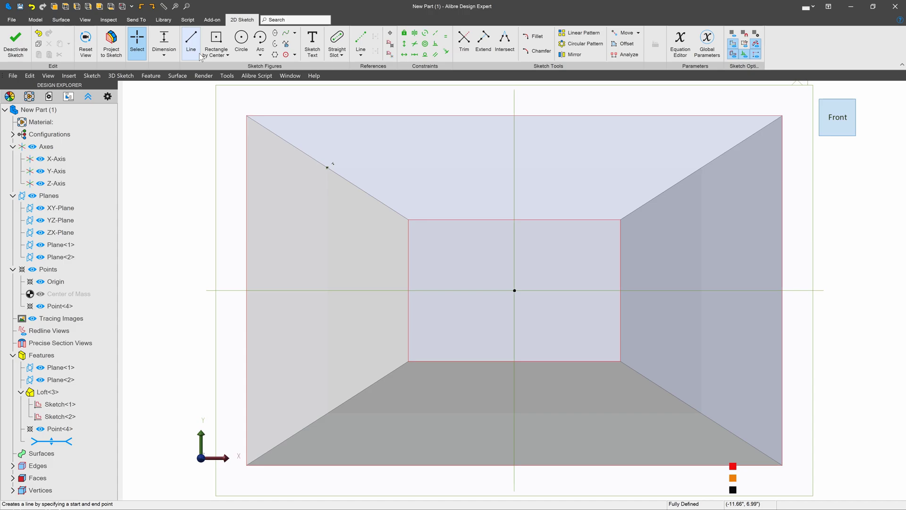
# Draw two connected line segments meeting at the projected point and adjust the upper endpoint.
pyautogui.click(190, 44)
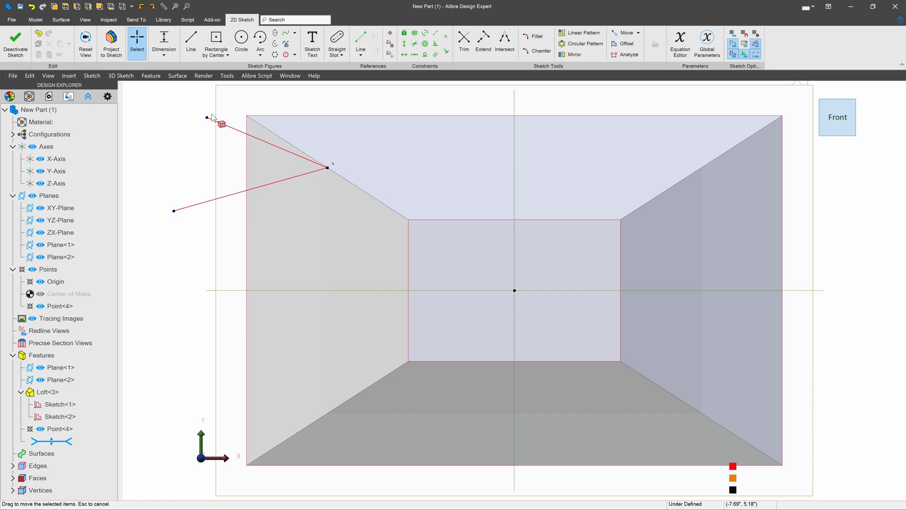
pyautogui.moveTo(220, 119); pyautogui.dragTo(240, 92)
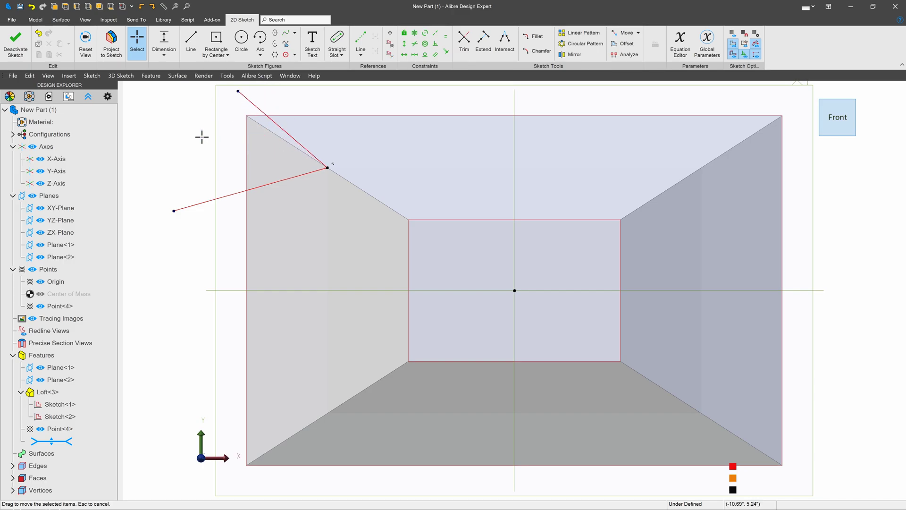
pyautogui.moveTo(177, 125)
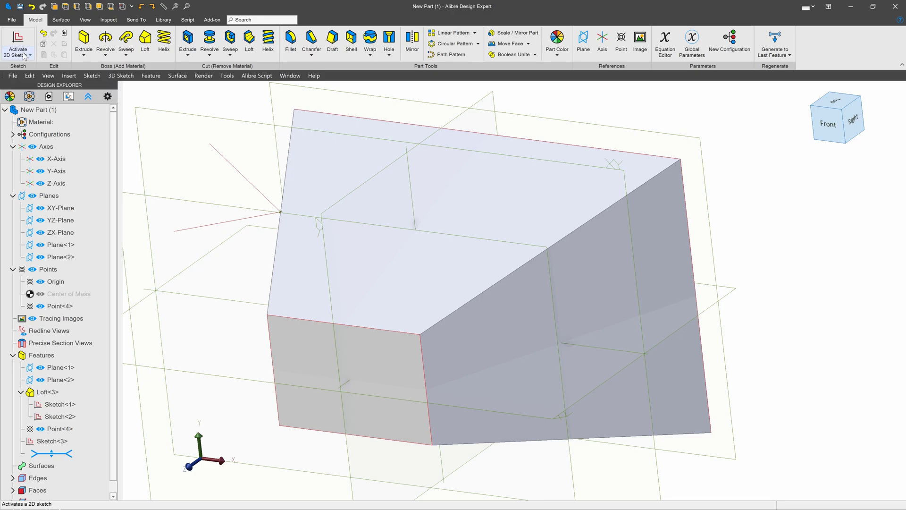
# Begin a new 3D sketch and draw a line toward the slanted loft edge.
pyautogui.click(17, 42)
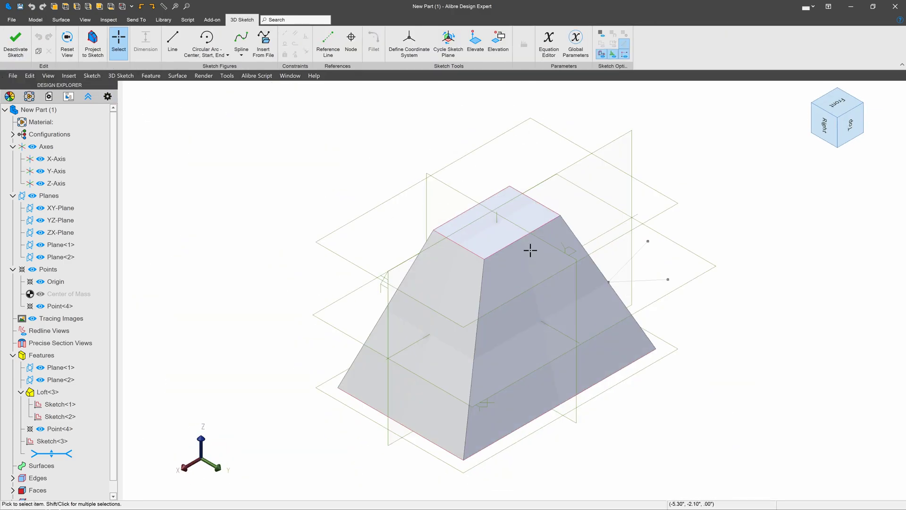
pyautogui.moveTo(172, 39)
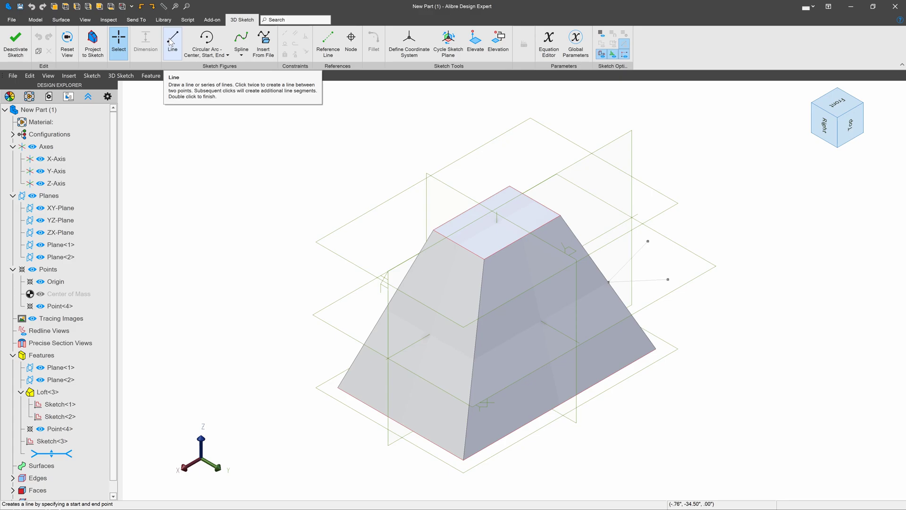
pyautogui.click(171, 40)
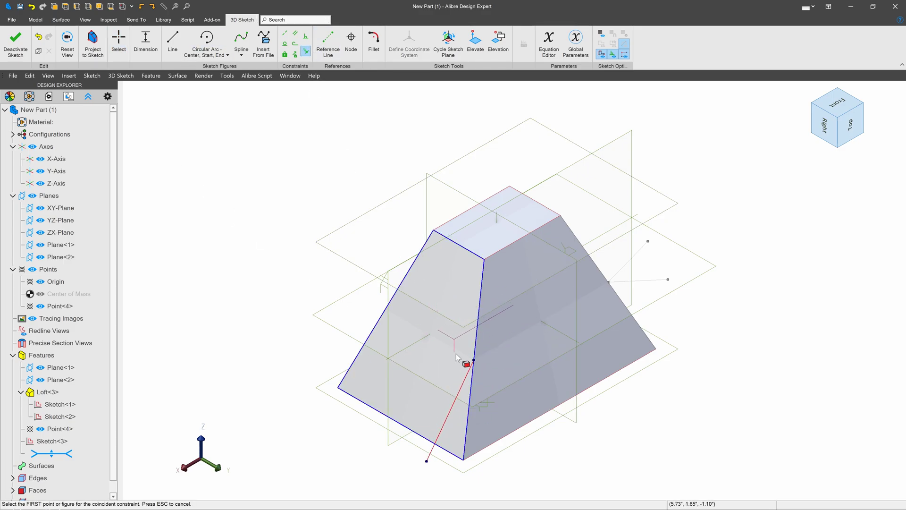
# Constrain the line endpoint coincident to both the XY-Plane and the slanted edge, then swing the free end to verify it holds.
pyautogui.click(58, 208)
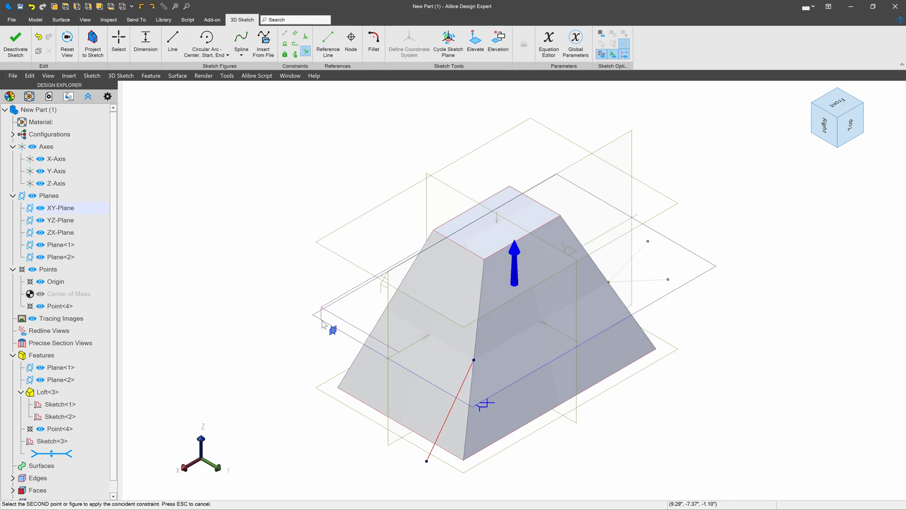
pyautogui.click(474, 358)
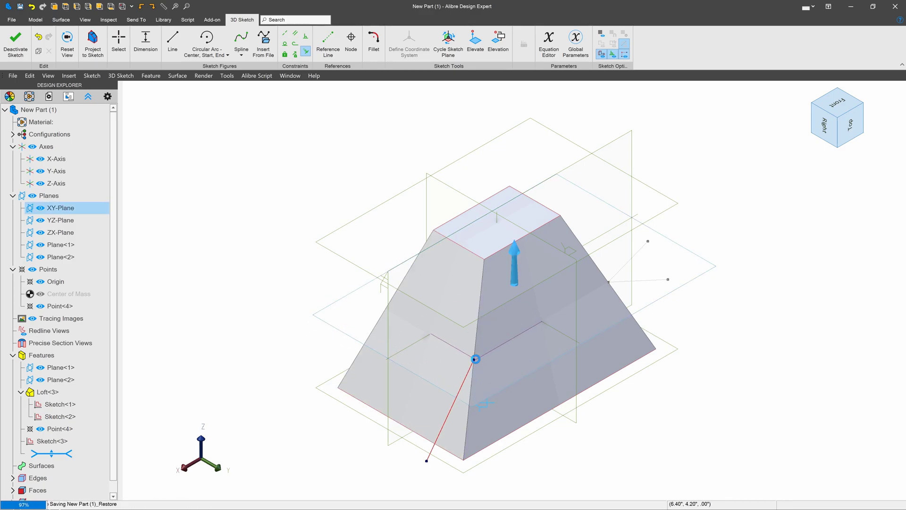
pyautogui.click(59, 219)
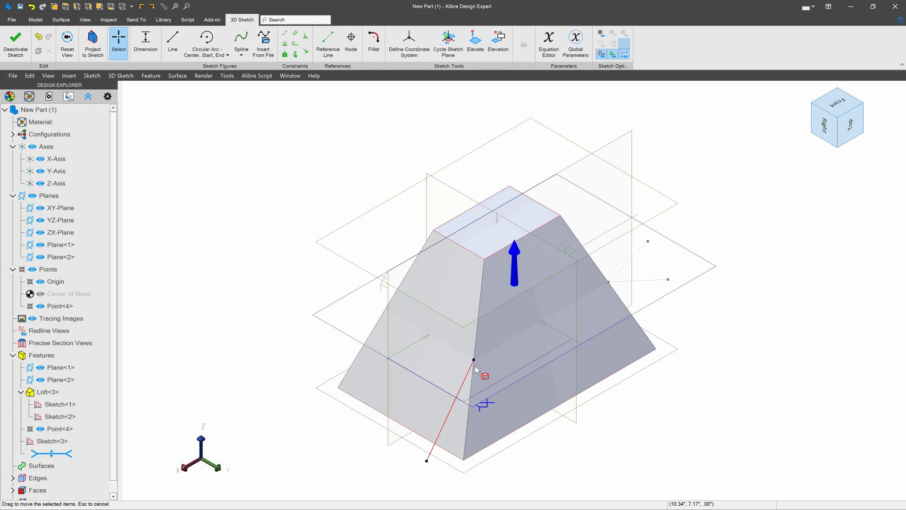
pyautogui.moveTo(474, 362); pyautogui.dragTo(385, 302)
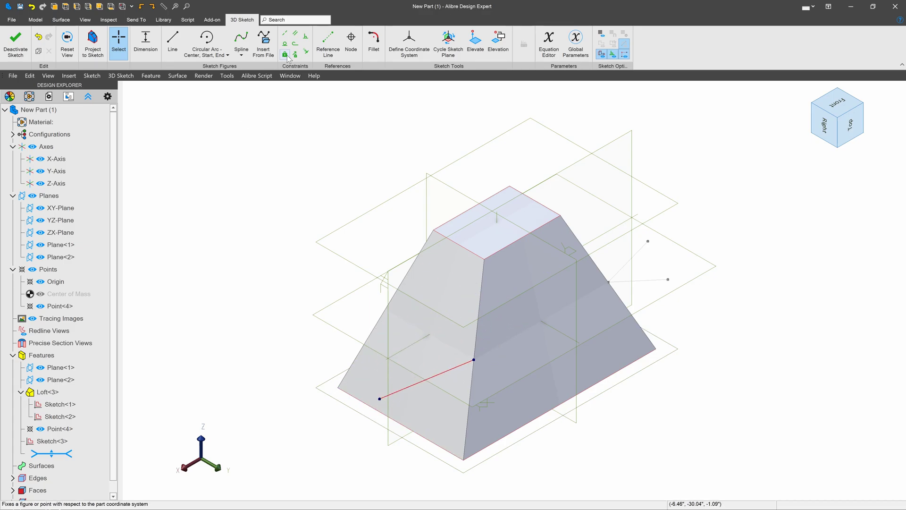
pyautogui.click(295, 32)
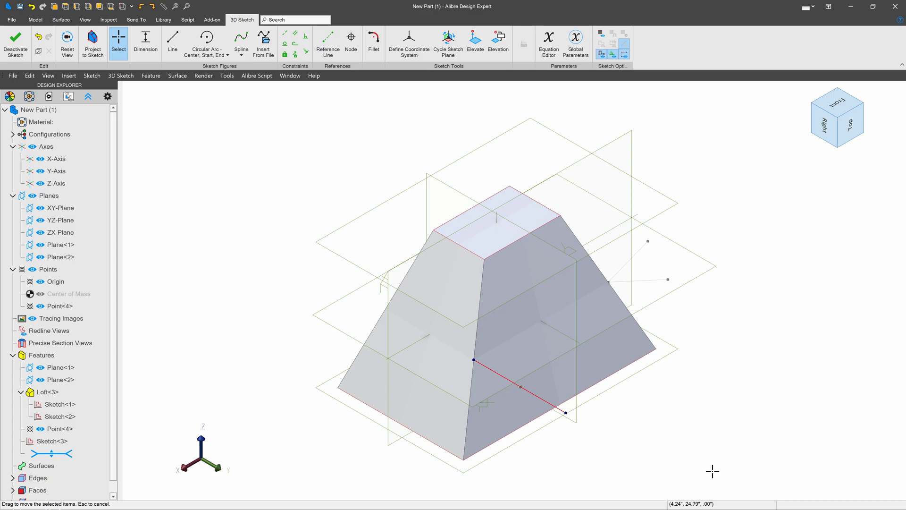
pyautogui.moveTo(740, 466)
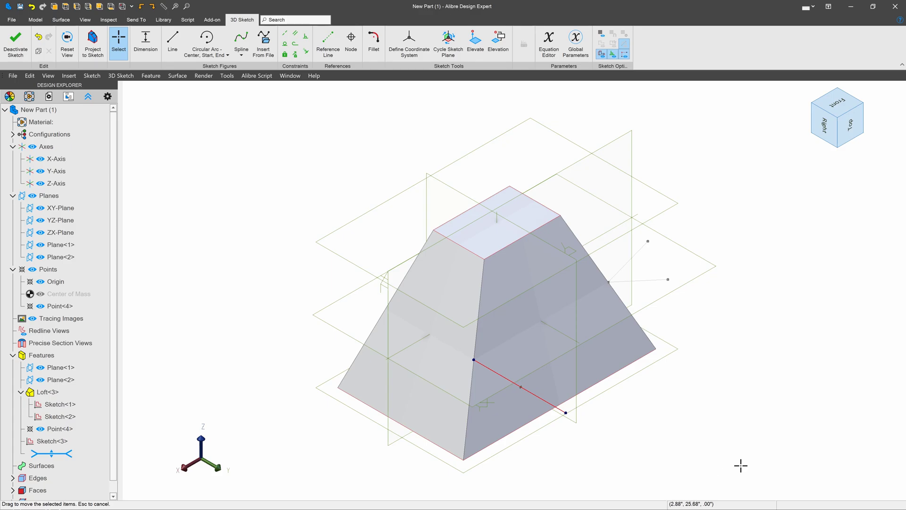
pyautogui.moveTo(783, 380)
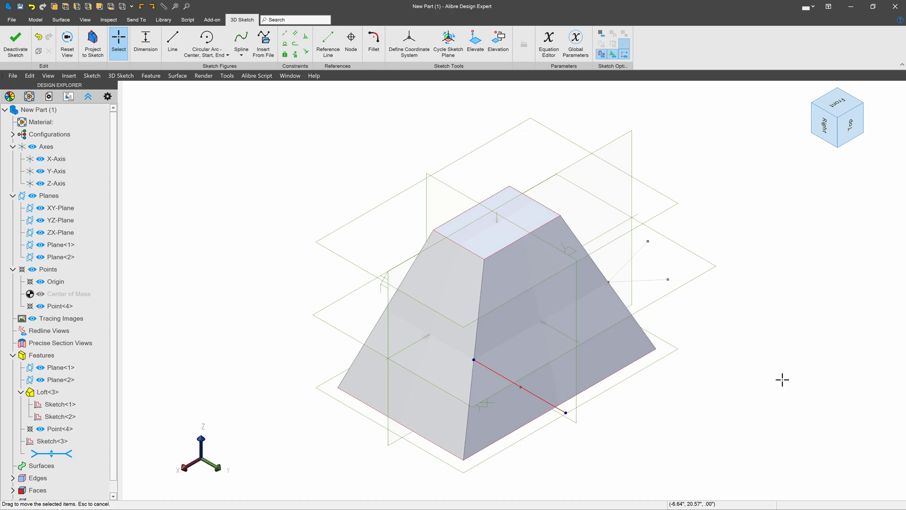